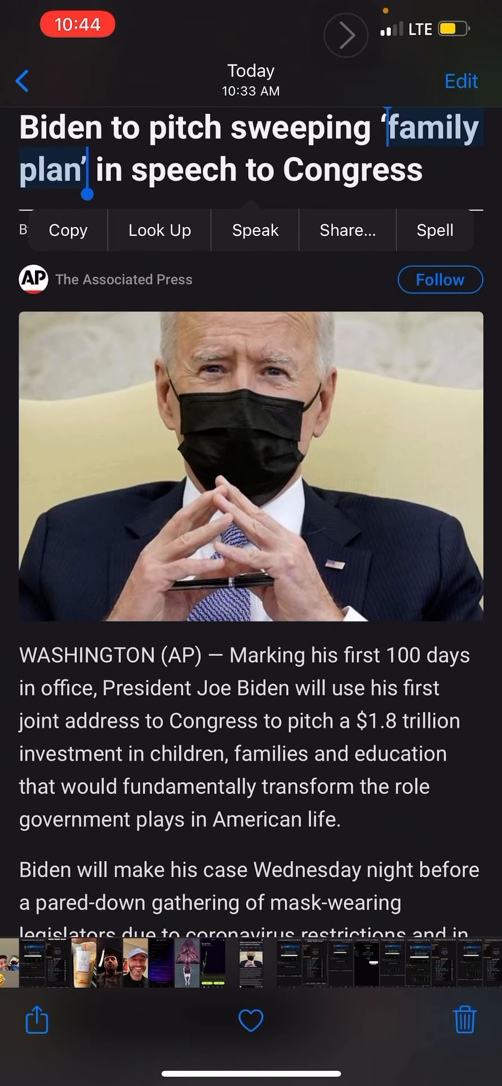
- Calculate 'Family plan' (53 Reverse Full Reduction) and show Apr 28 2021 numerologies containing 53
{"action": "scroll", "scroll_direction": "up", "scroll_amount": 3}
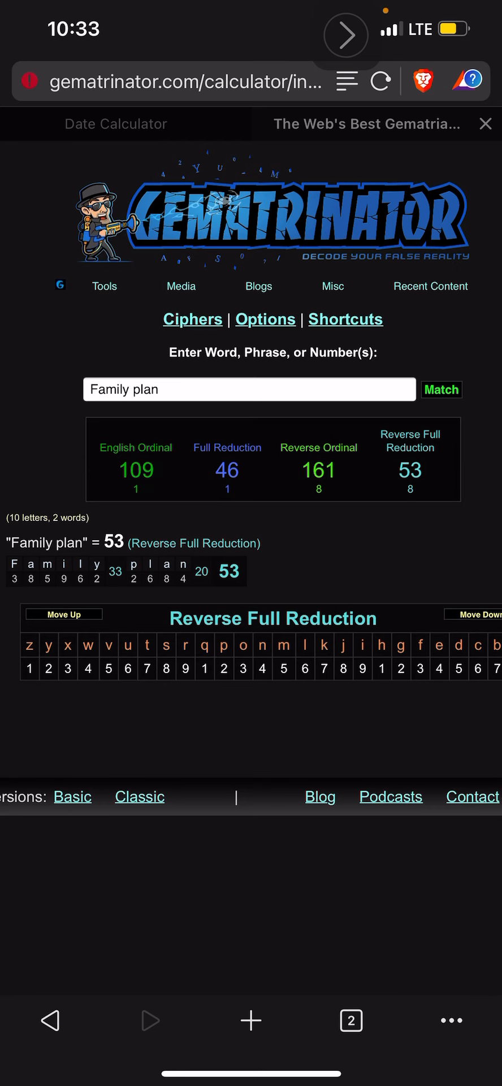
{"action": "left_click", "coordinate": [115, 125]}
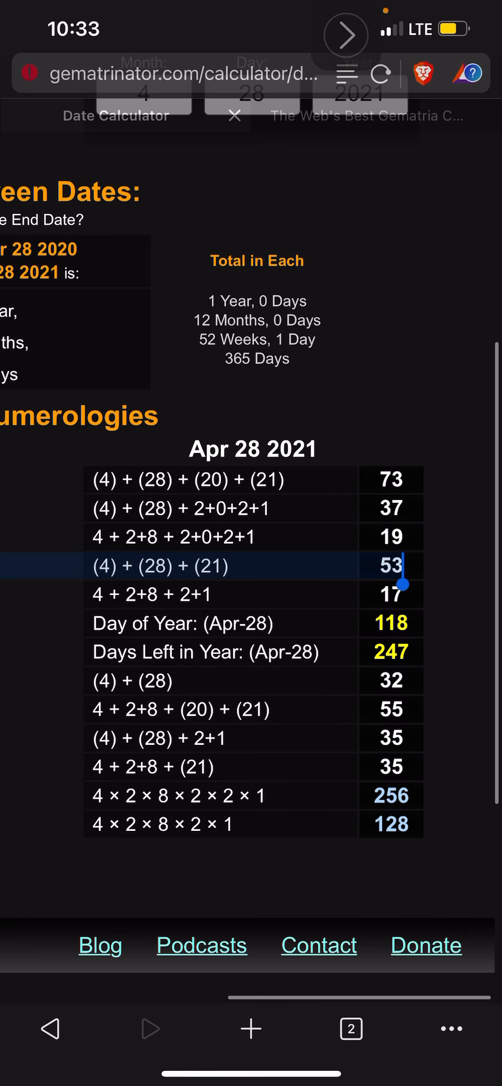
- Calculate 'Biden' (29), 'President Biden' (81) and 'First 100 days in office' (101)
{"action": "left_click", "coordinate": [374, 123]}
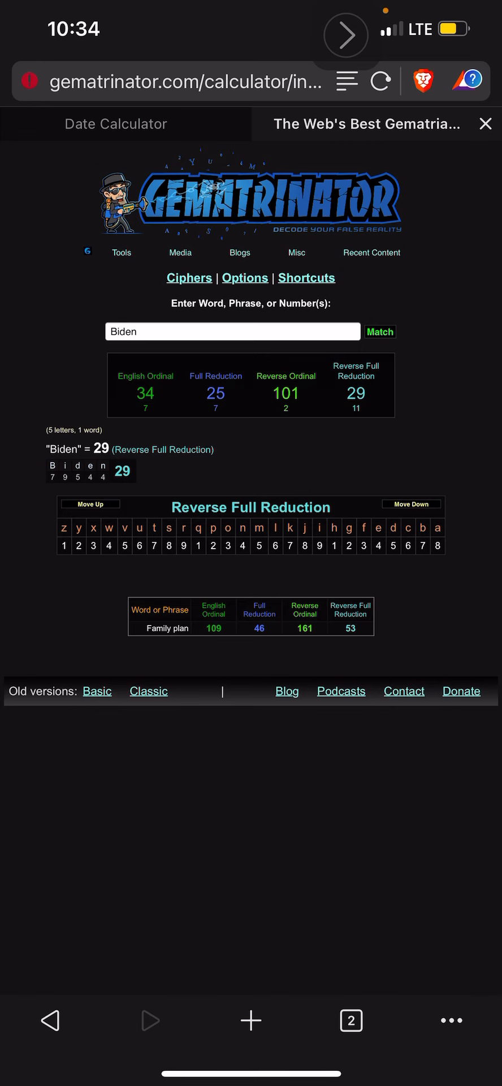
{"action": "left_click", "coordinate": [214, 628]}
{"action": "type", "text": "First 100 days in offic"}
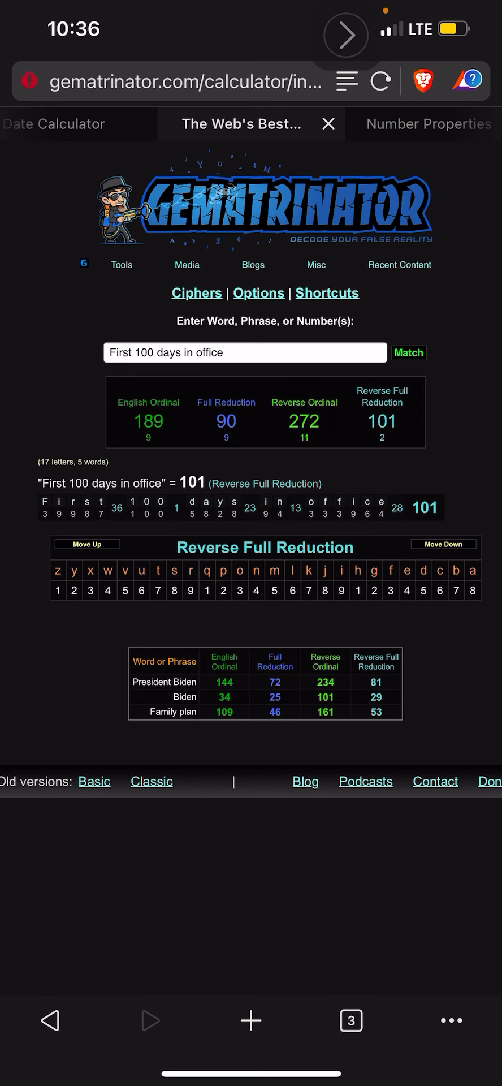
- Show Biden's Reverse Ordinal breakdown of 101, then Apr 28 2021 as Day of Year 118
{"action": "left_click", "coordinate": [191, 697]}
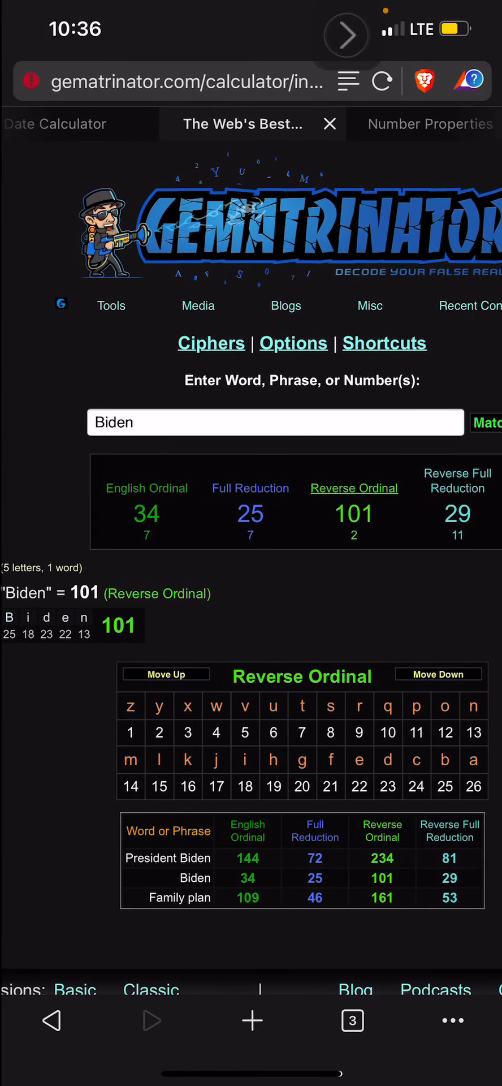
{"action": "left_click", "coordinate": [78, 117]}
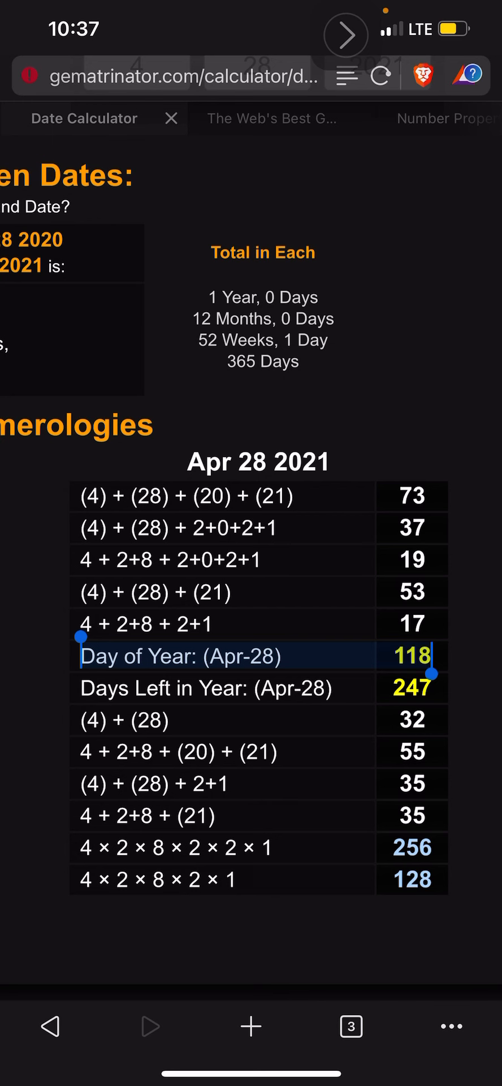
- Calculate '1.8 trillion' as 118 in English Ordinal, adding it to the history table
{"action": "left_click", "coordinate": [270, 117]}
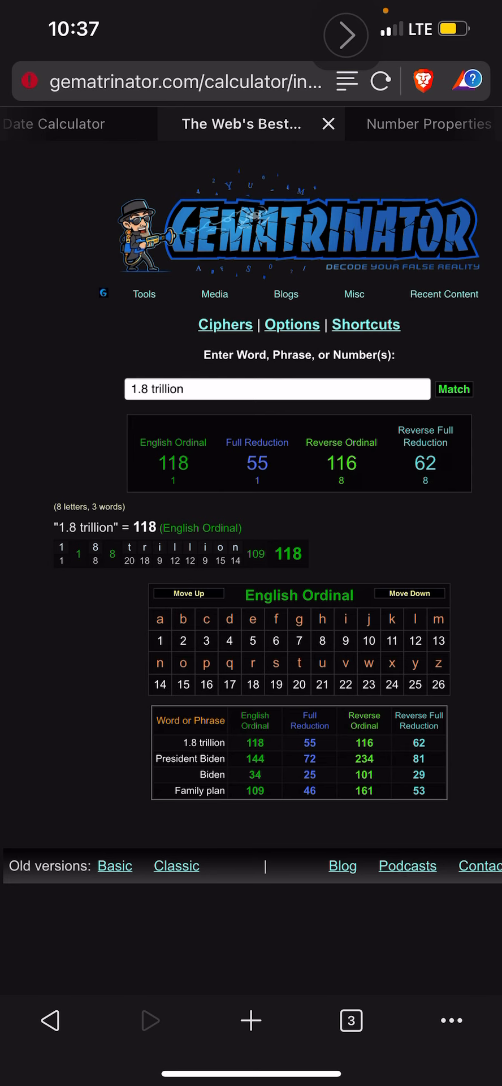
- Match 1.8 trillion's 118 to Apr 28 2021's Day of Year 118, then return to Biden's 101 breakdown
{"action": "left_click", "coordinate": [76, 123]}
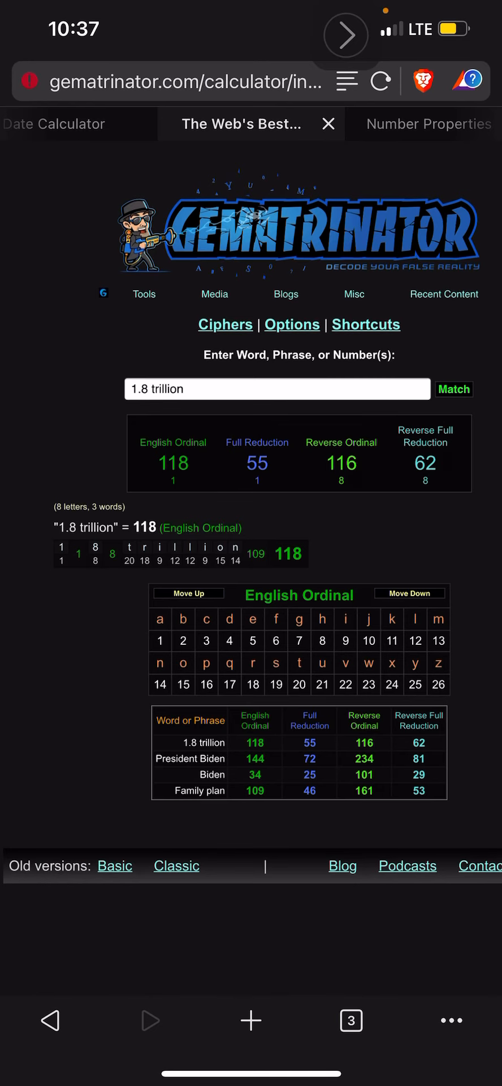
{"action": "left_click", "coordinate": [78, 124]}
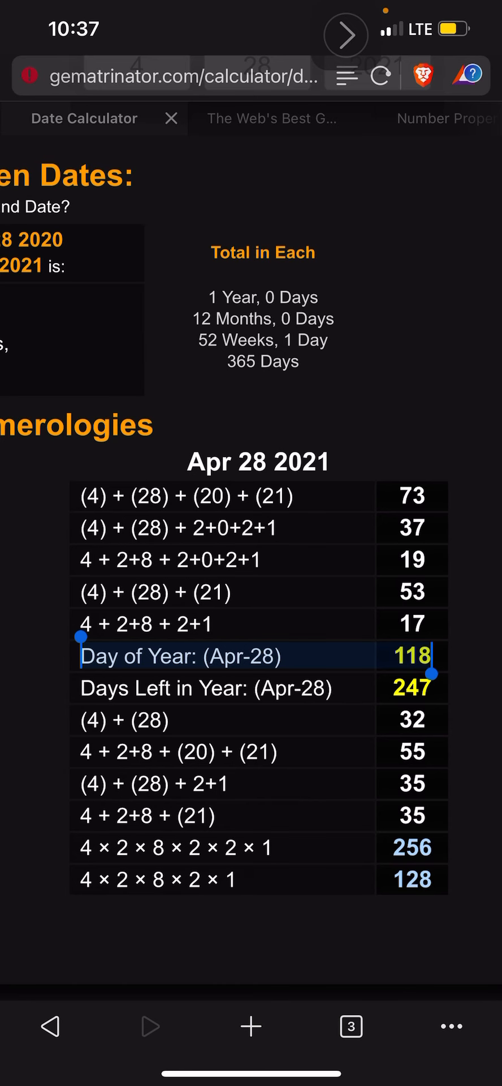
{"action": "left_click", "coordinate": [249, 123]}
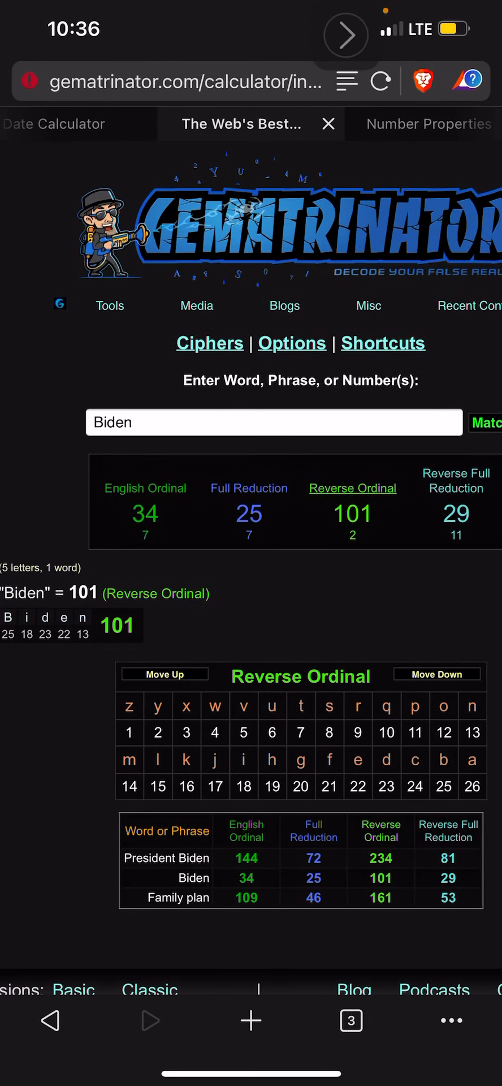